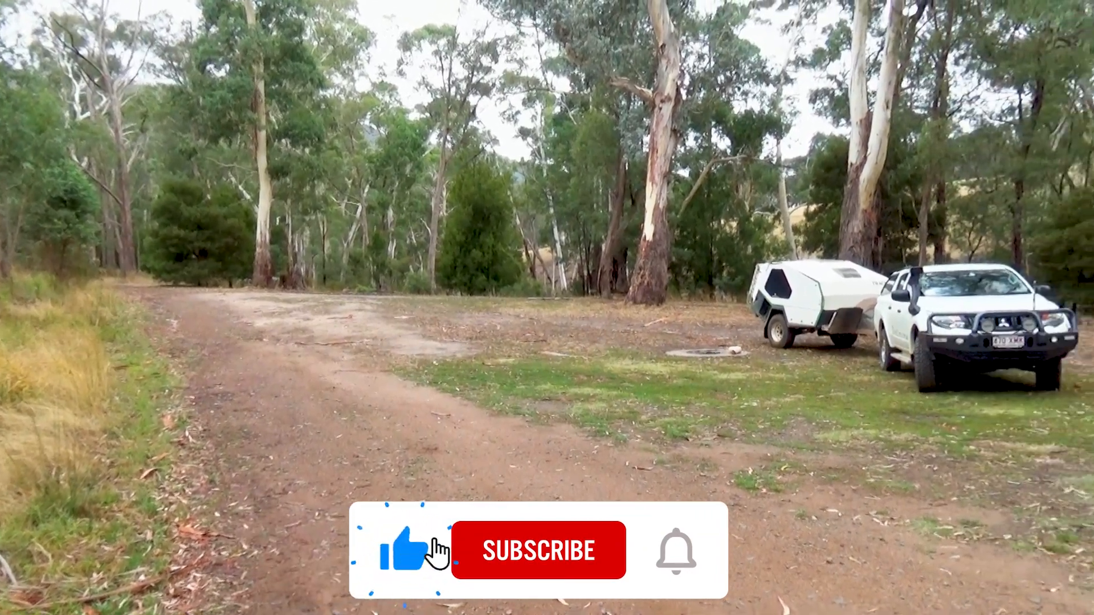
{"action": "left_click", "coordinate": [539, 550]}
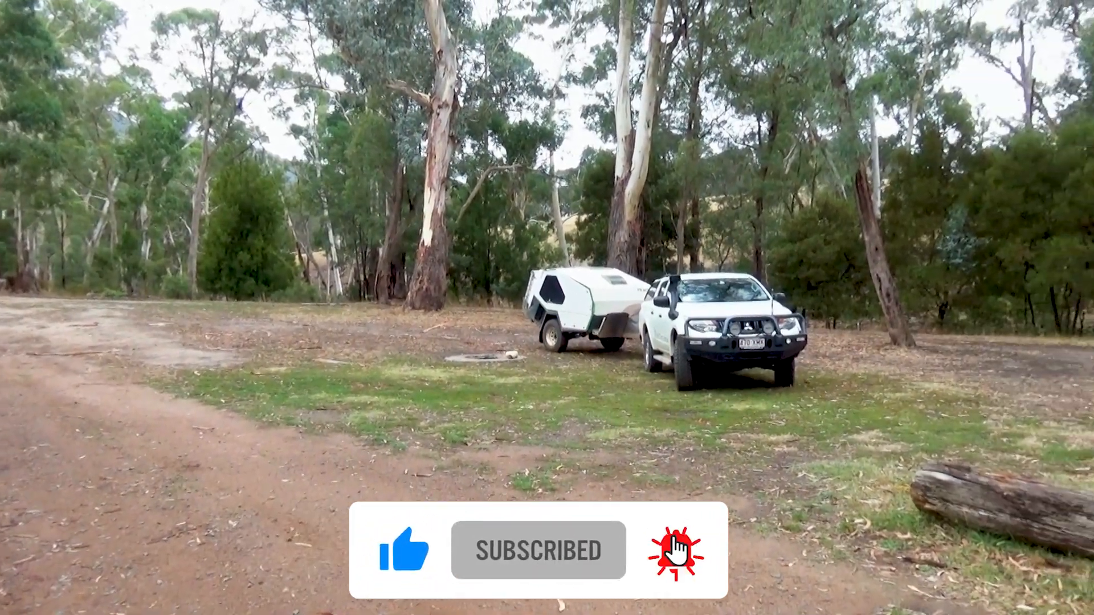